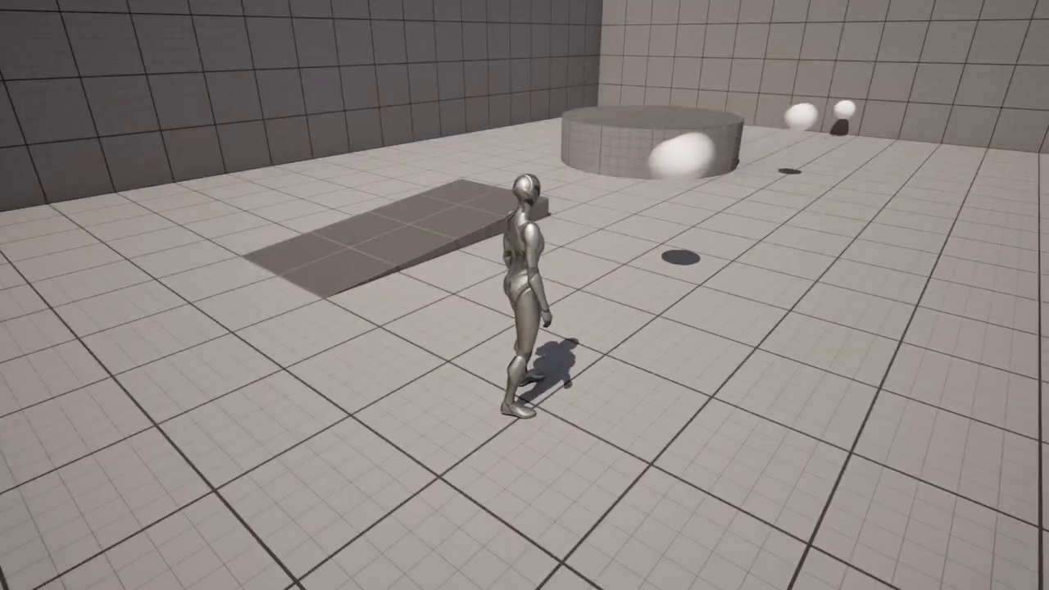
# Create a new Blueprint class based on Actor, to be named BP_Projectile
pyautogui.click(31, 395)
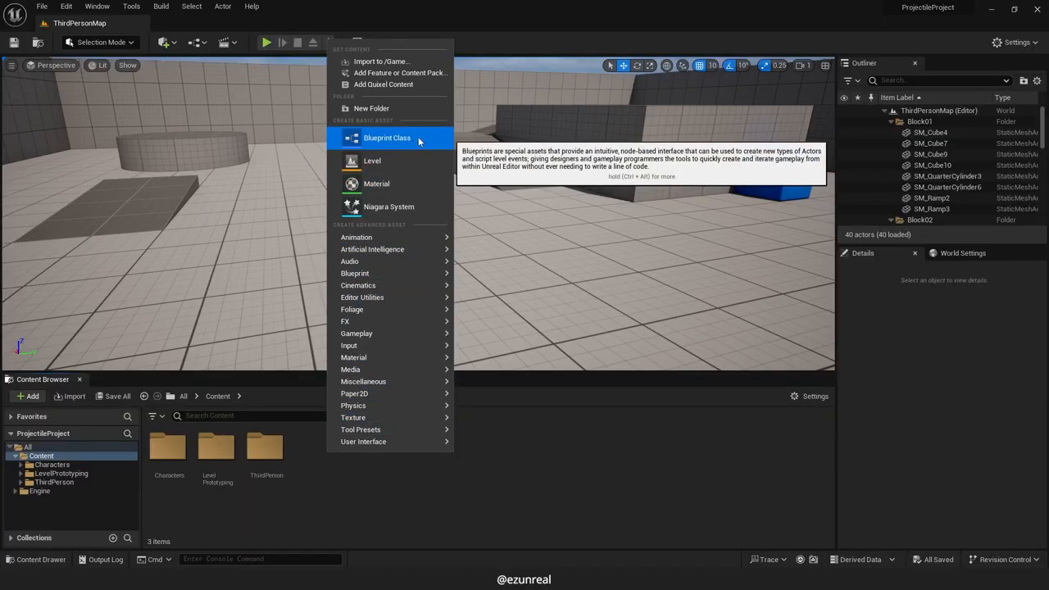
pyautogui.click(387, 138)
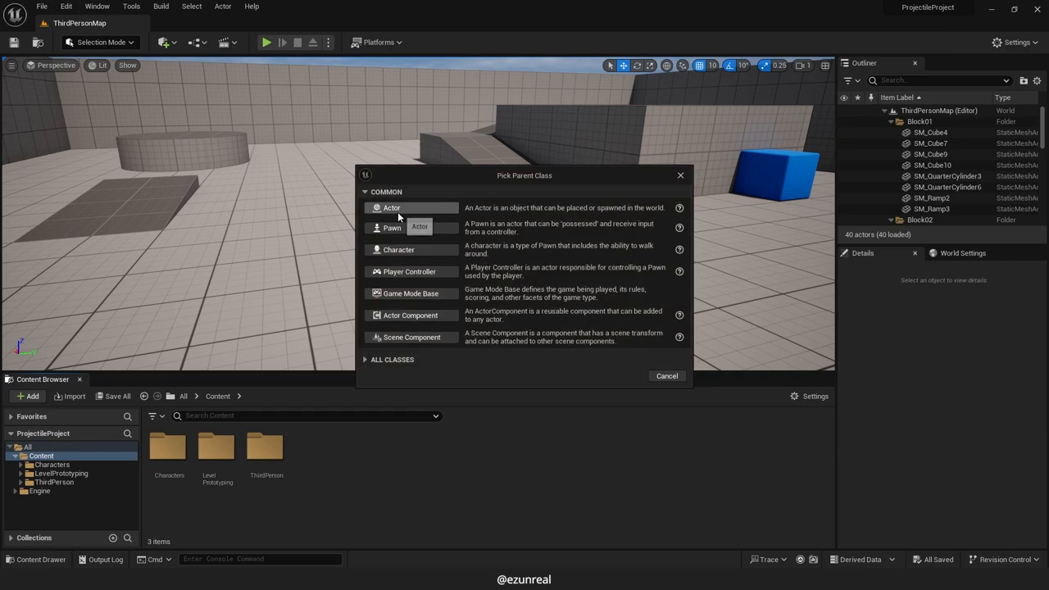
pyautogui.click(390, 207)
pyautogui.write('BP_Projectile')
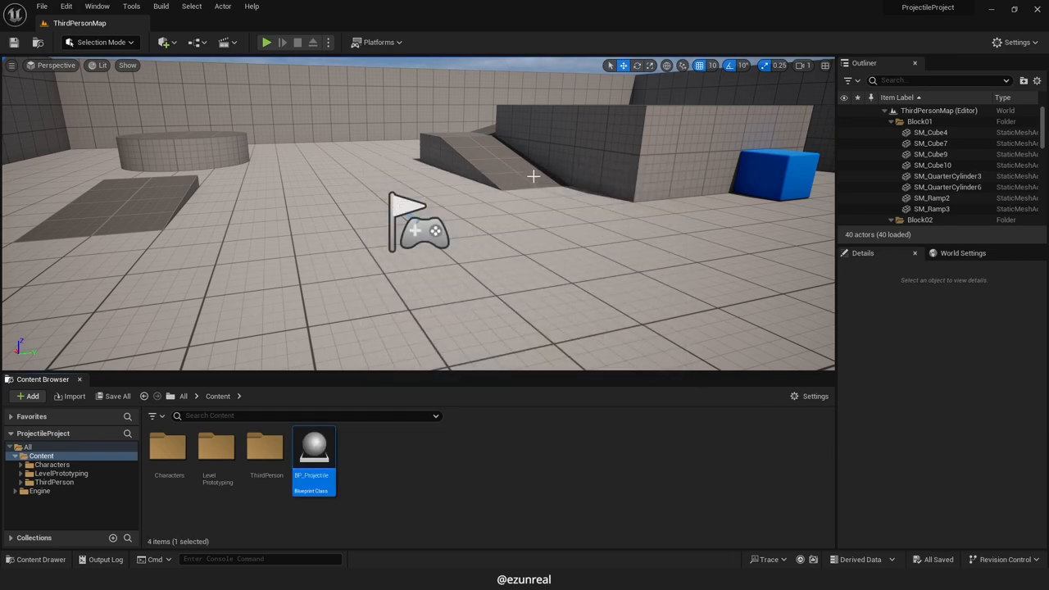
pyautogui.moveTo(315, 450)
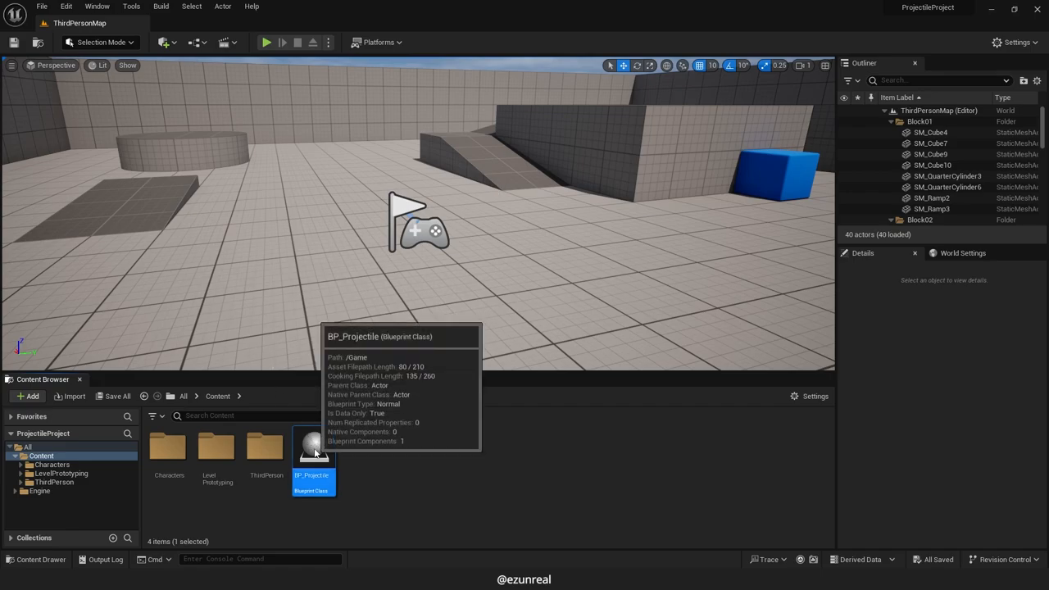
# Open BP_Projectile full-screen and add a Sphere static mesh component to it
pyautogui.doubleClick(312, 446)
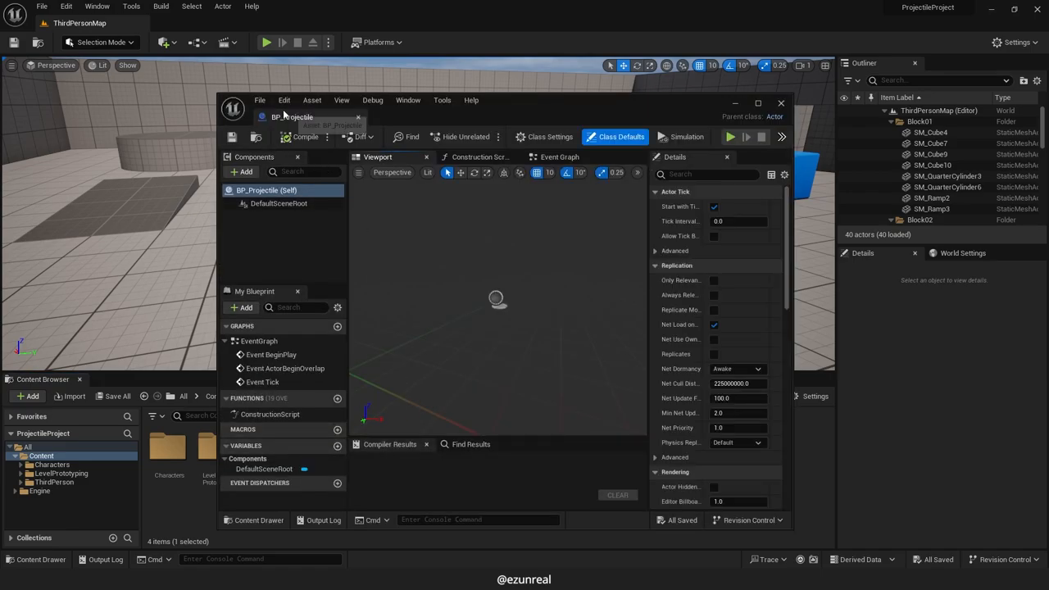
pyautogui.click(758, 103)
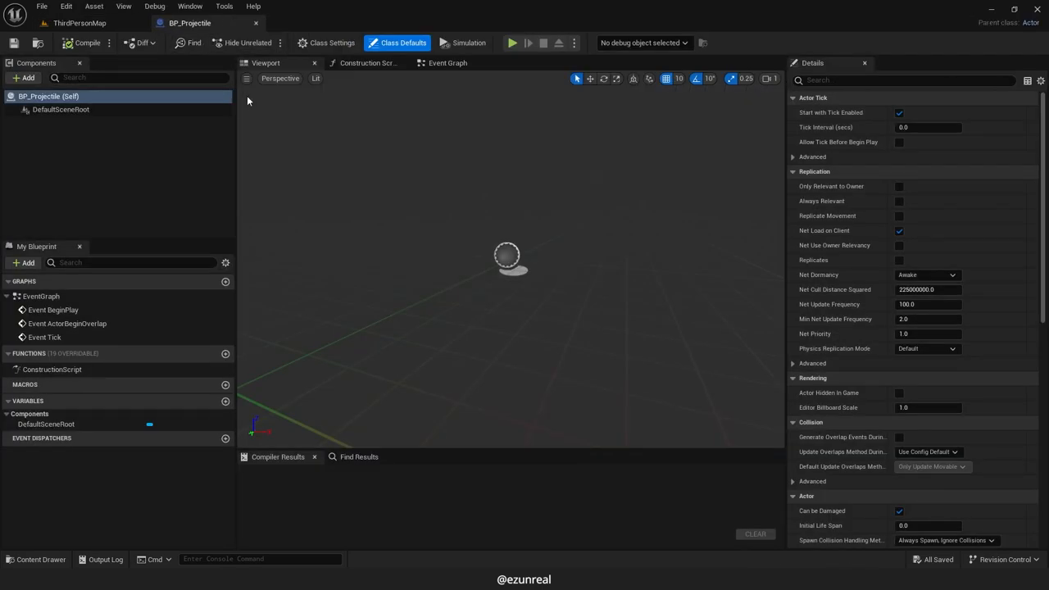
pyautogui.moveTo(25, 79)
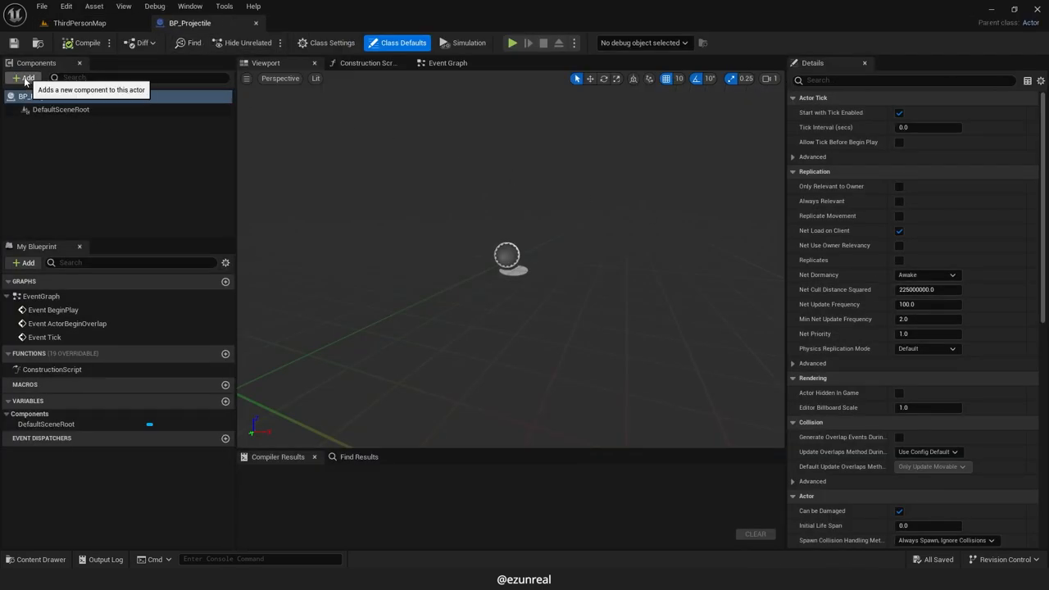
pyautogui.click(26, 78)
pyautogui.write('sphere')
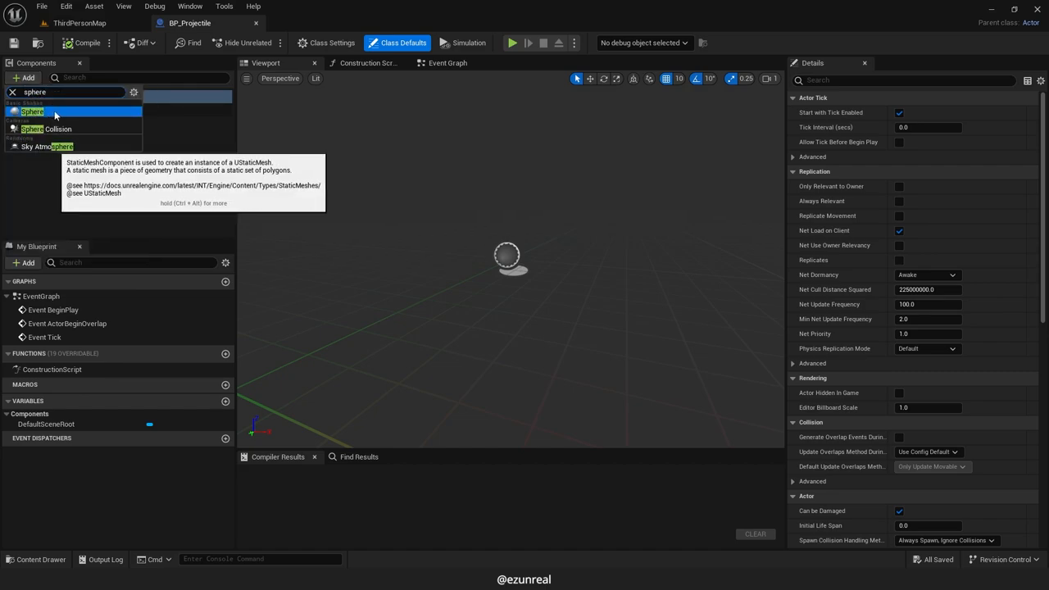
pyautogui.click(32, 111)
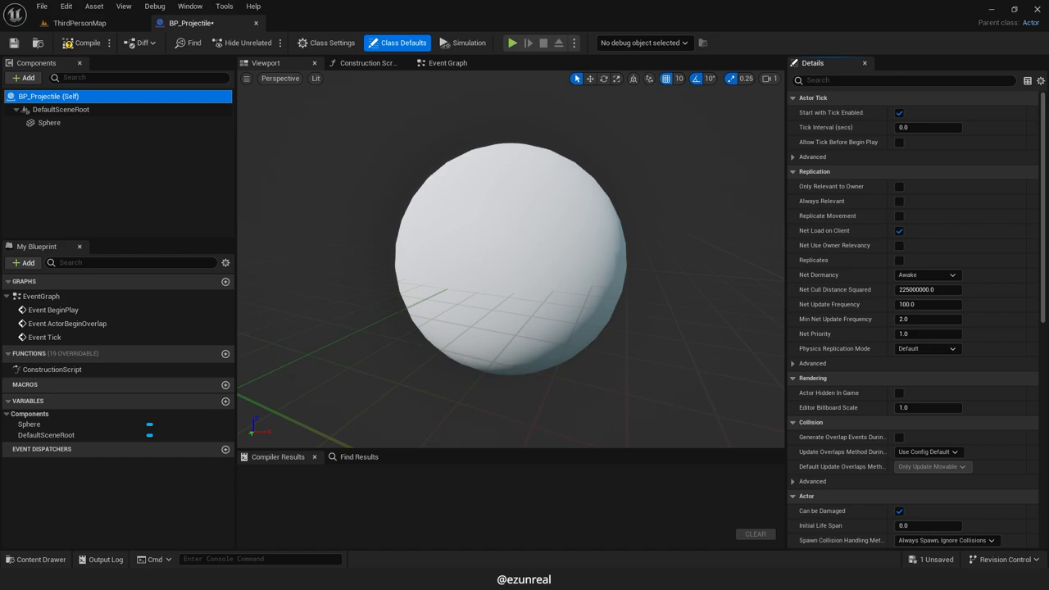
pyautogui.moveTo(387, 100)
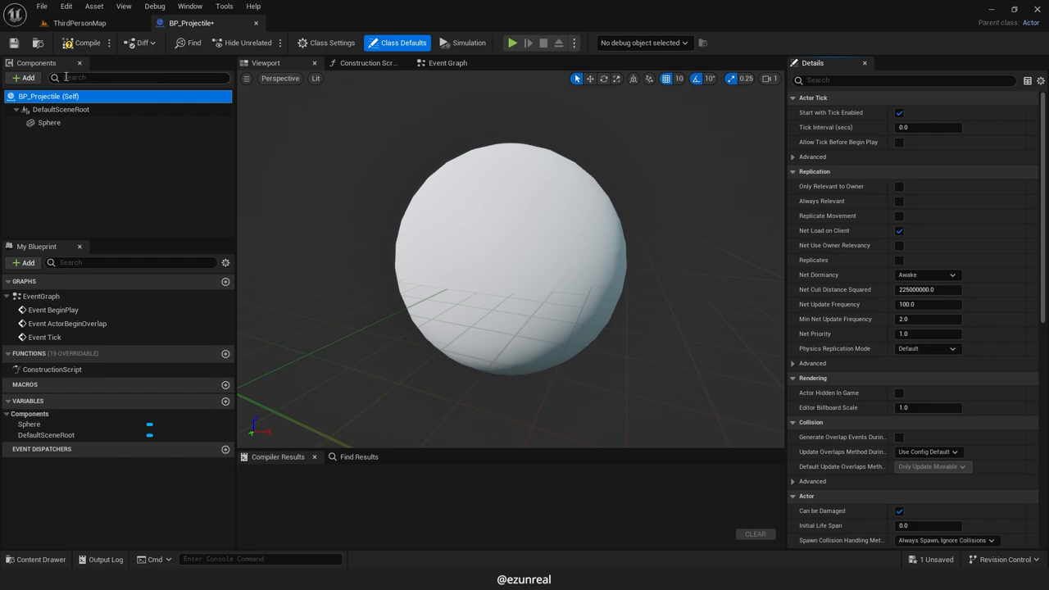
# Add a ProjectileMovement component with max speed 5000 and return to ThirdPersonMap
pyautogui.click(25, 77)
pyautogui.write('4000')
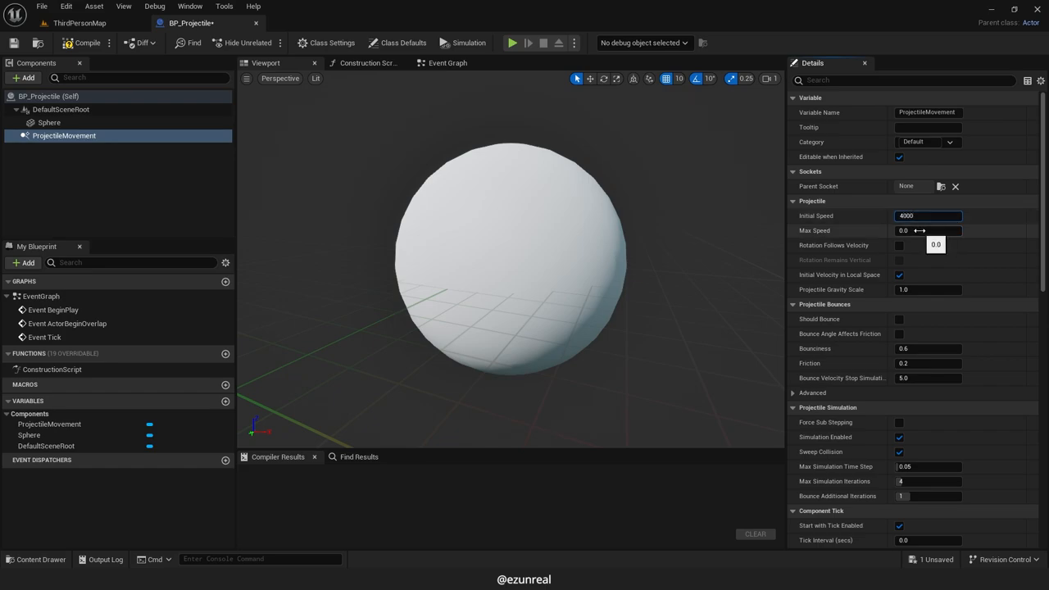
pyautogui.write('5000')
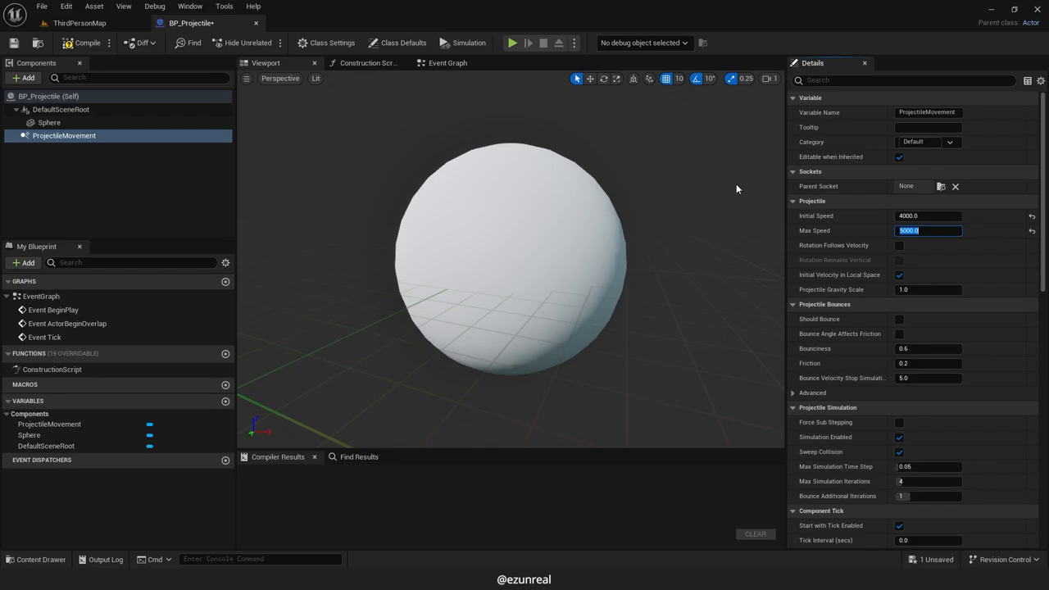
pyautogui.click(82, 42)
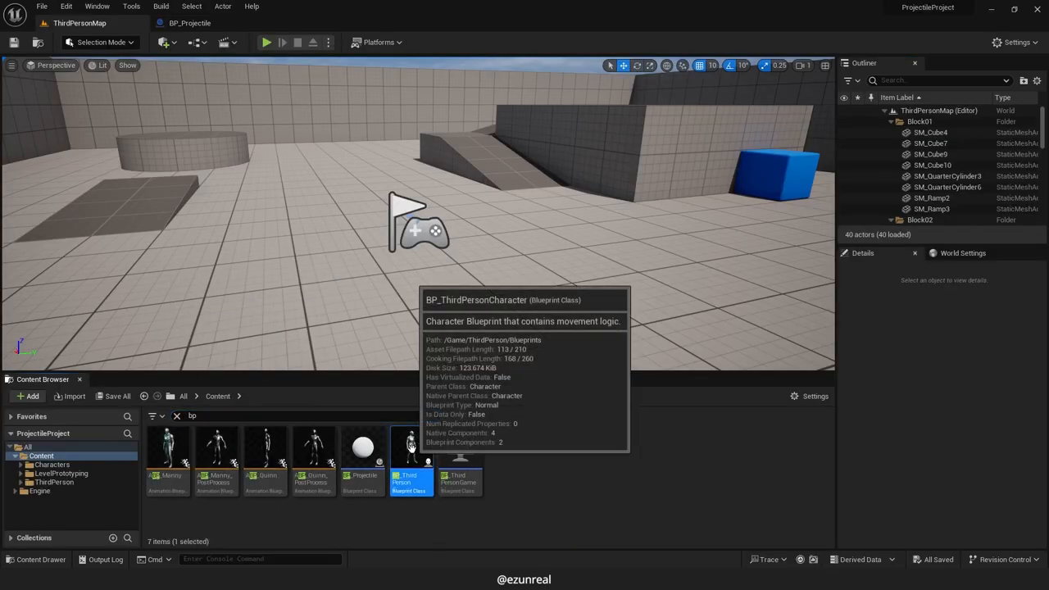
# Add an Arrow component named ProjectileSpawnLocation to BP_ThirdPersonCharacter in the viewport
pyautogui.doubleClick(410, 446)
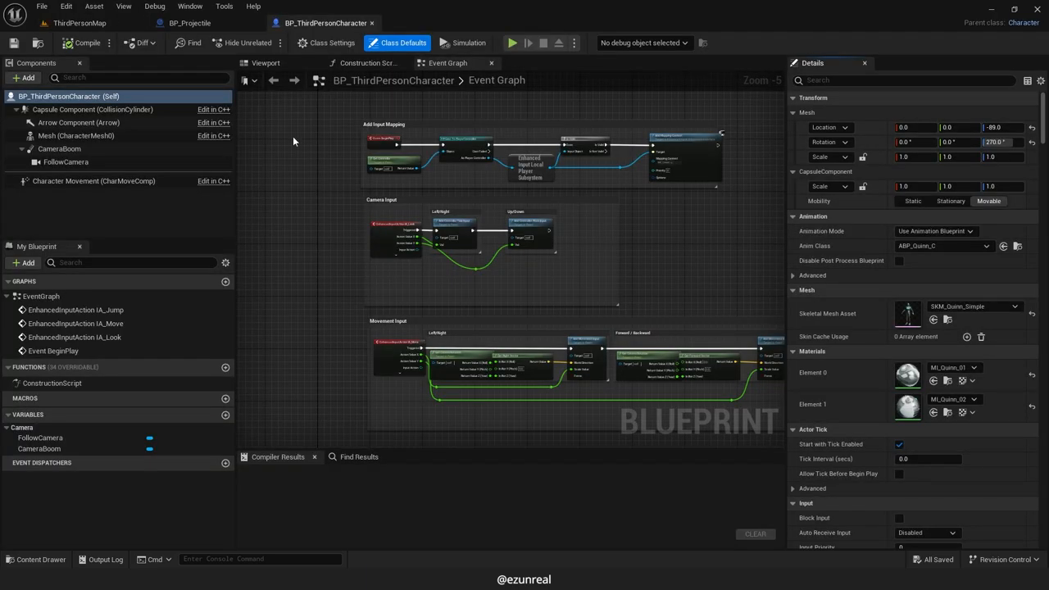
pyautogui.click(266, 63)
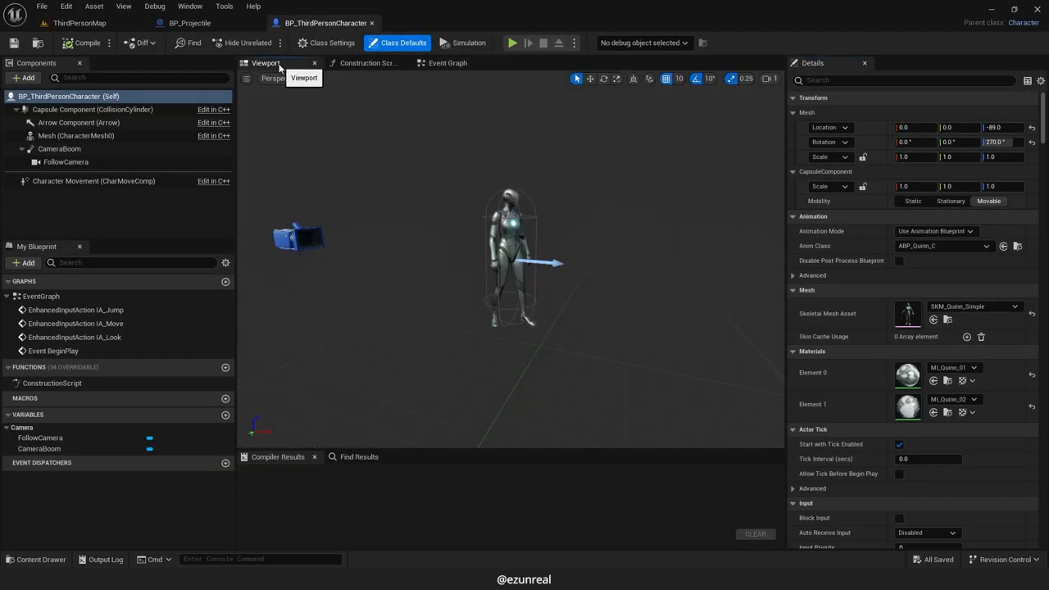
pyautogui.click(27, 77)
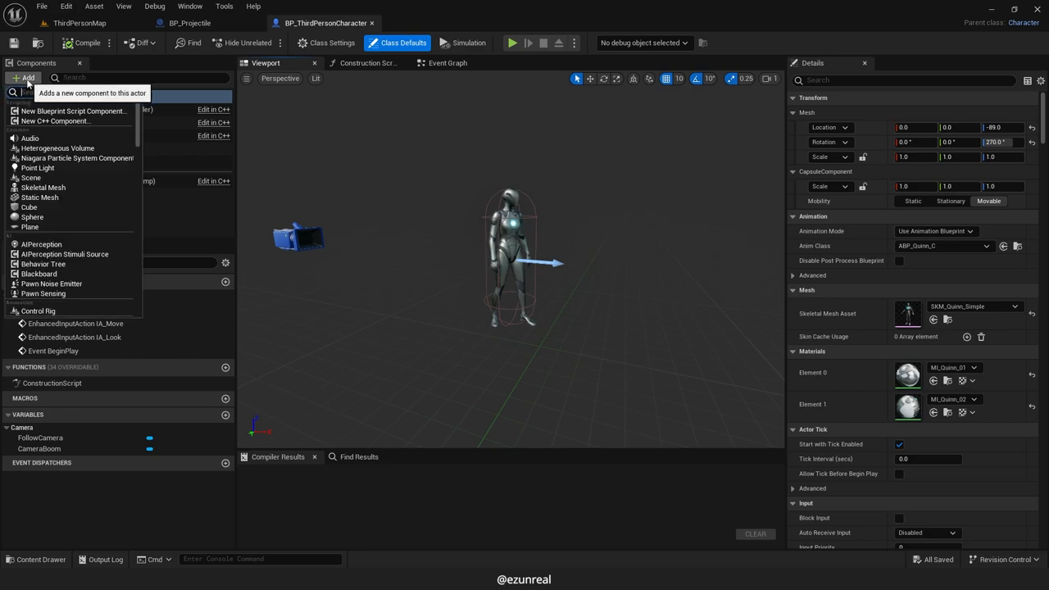
pyautogui.write('arrow')
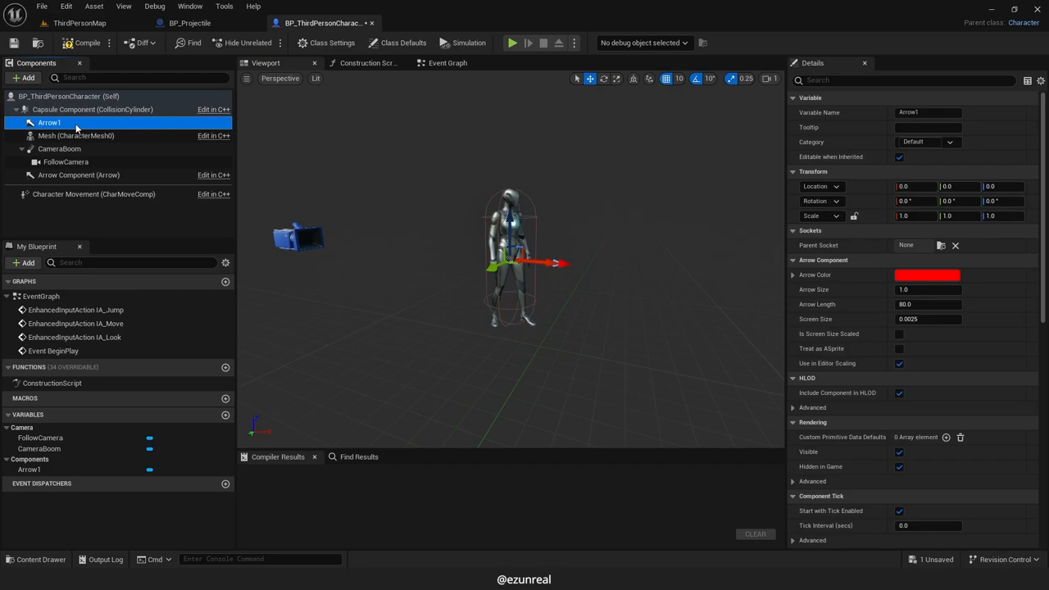
pyautogui.moveTo(830, 292)
pyautogui.write('ProjectileSpawnLocation')
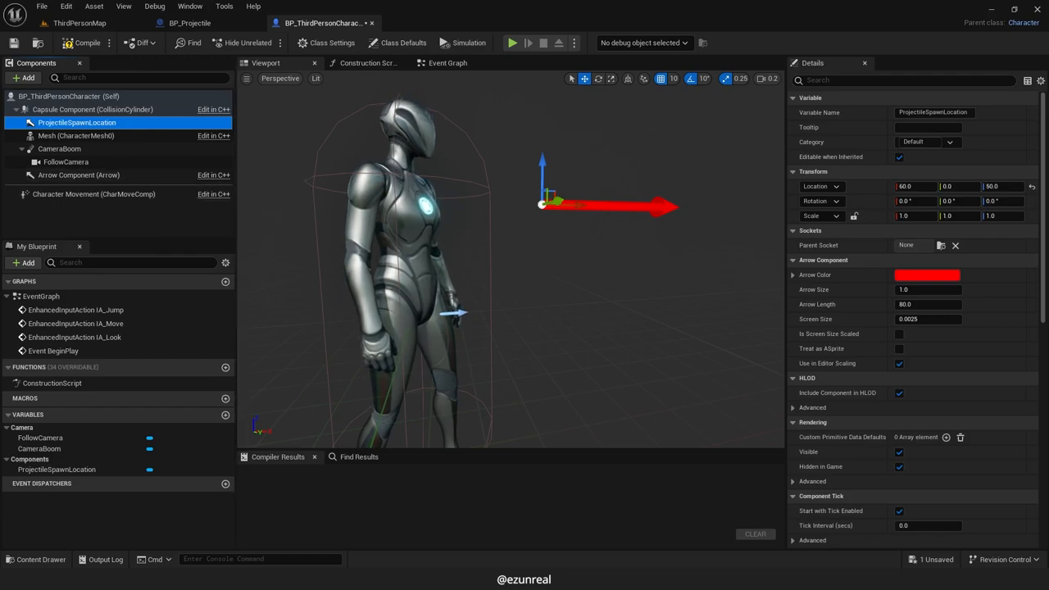
# Compile and save the character blueprint
pyautogui.click(87, 43)
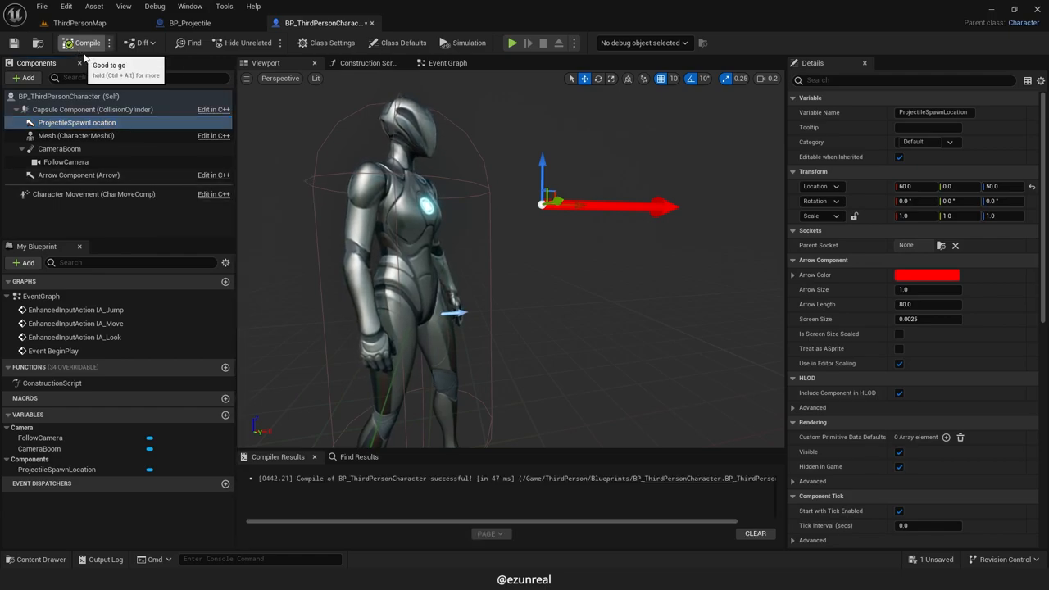
pyautogui.click(448, 63)
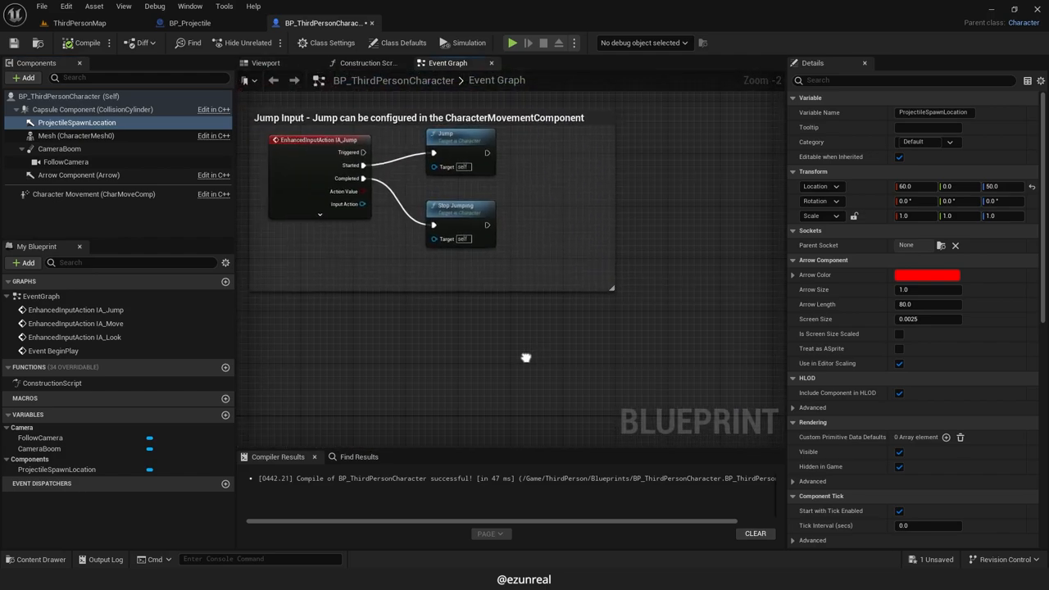
# Add a Left Mouse Button event node to the character's event graph
pyautogui.rightClick(525, 358)
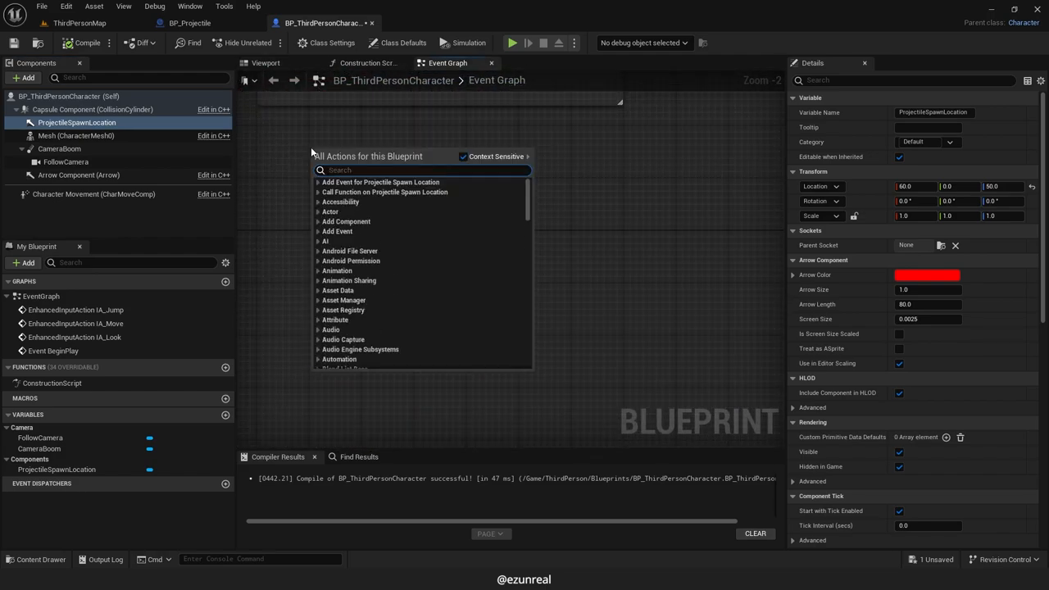
pyautogui.write('left mos')
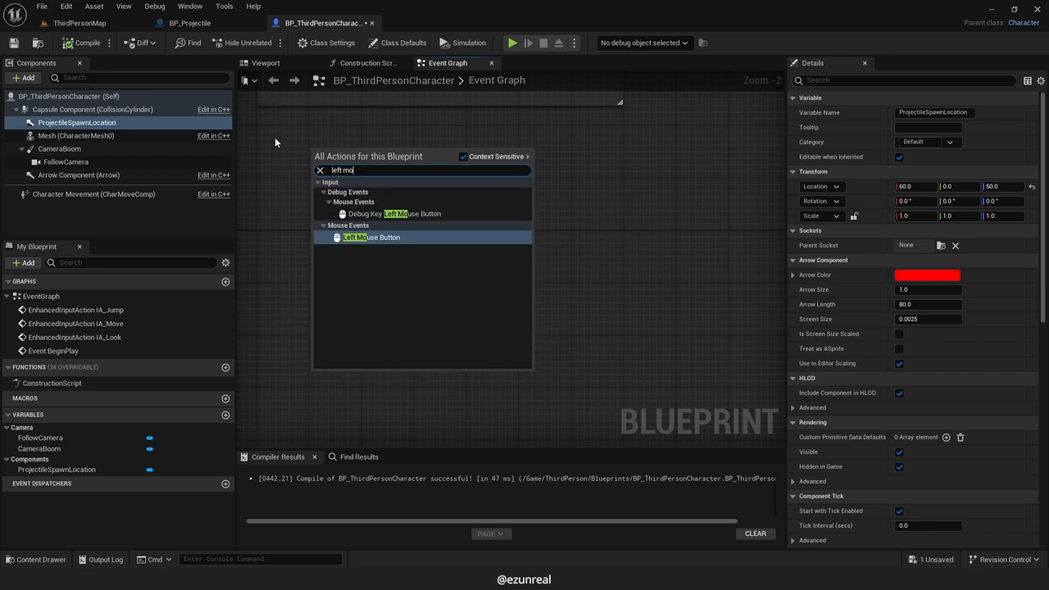
pyautogui.click(371, 236)
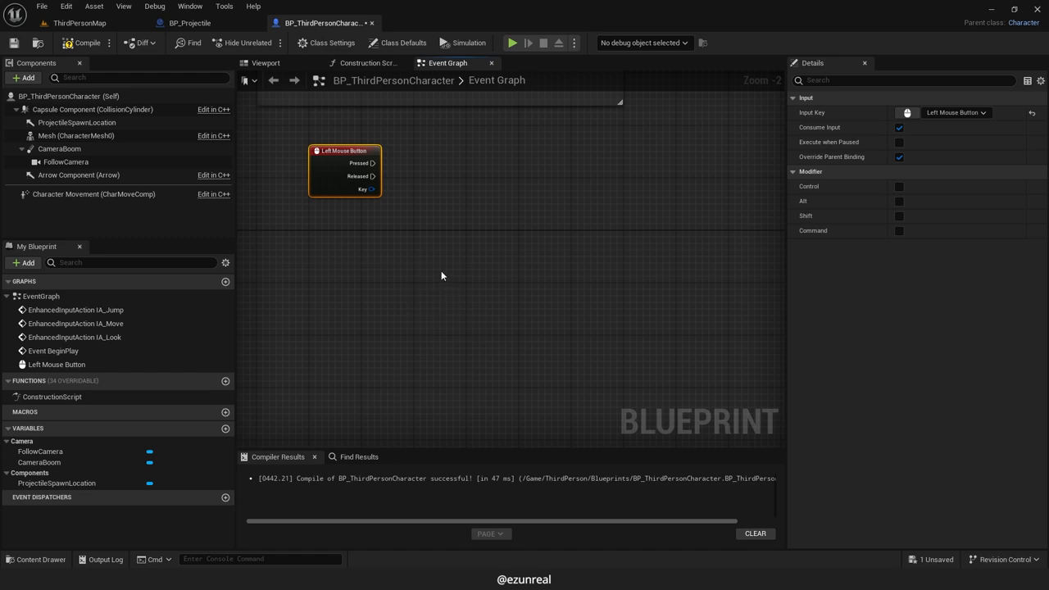
# Add a Spawn Actor from Class node next to the event
pyautogui.rightClick(443, 276)
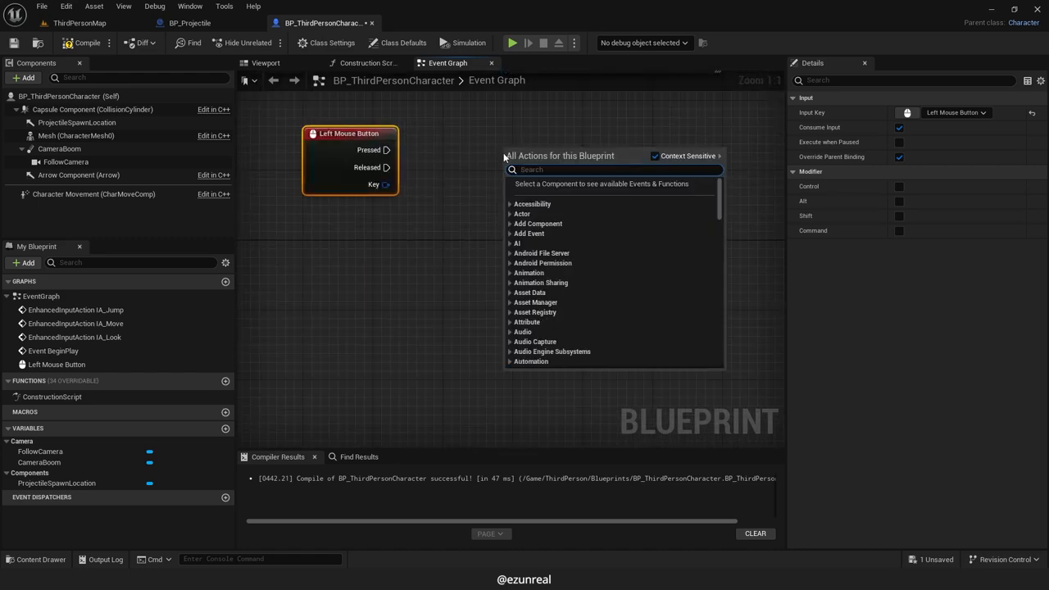
pyautogui.write('spawn actor')
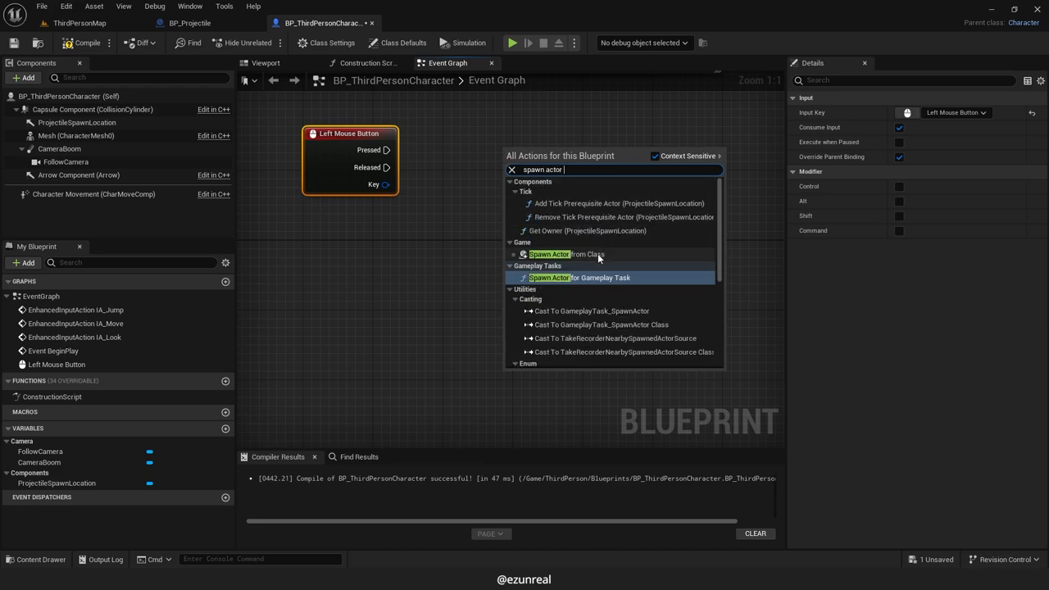
pyautogui.click(549, 254)
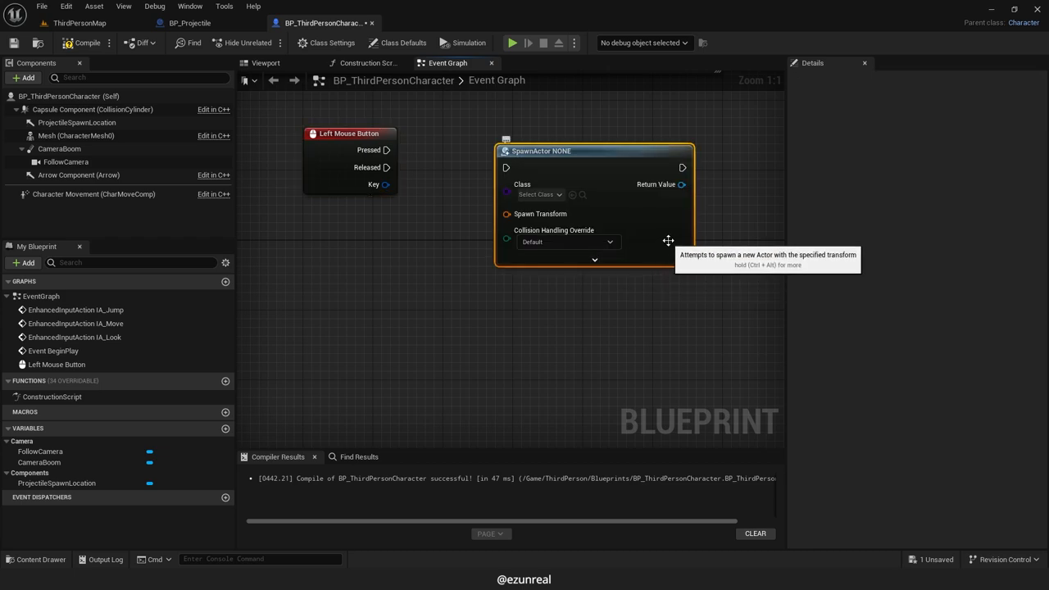
# Set the spawn class to BP_Projectile and wire the Pressed pin into the spawn node
pyautogui.click(537, 194)
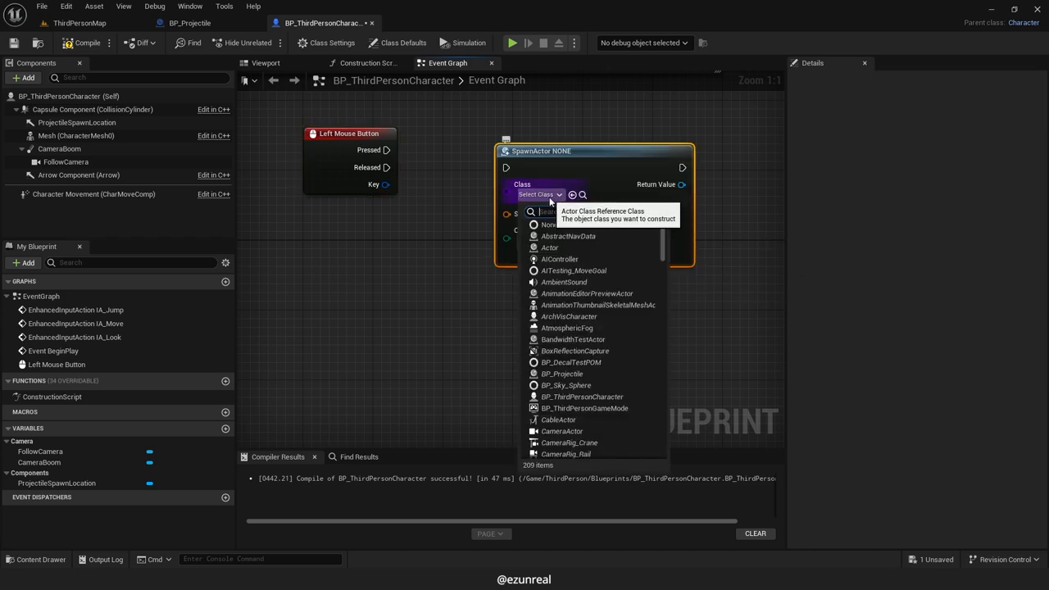
pyautogui.write('proj')
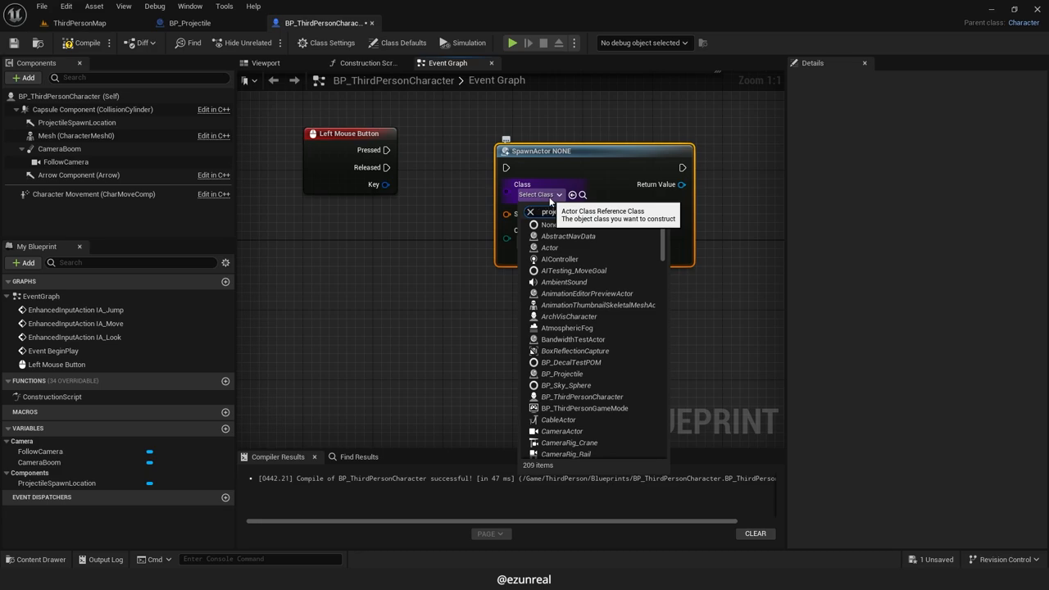
pyautogui.write('project')
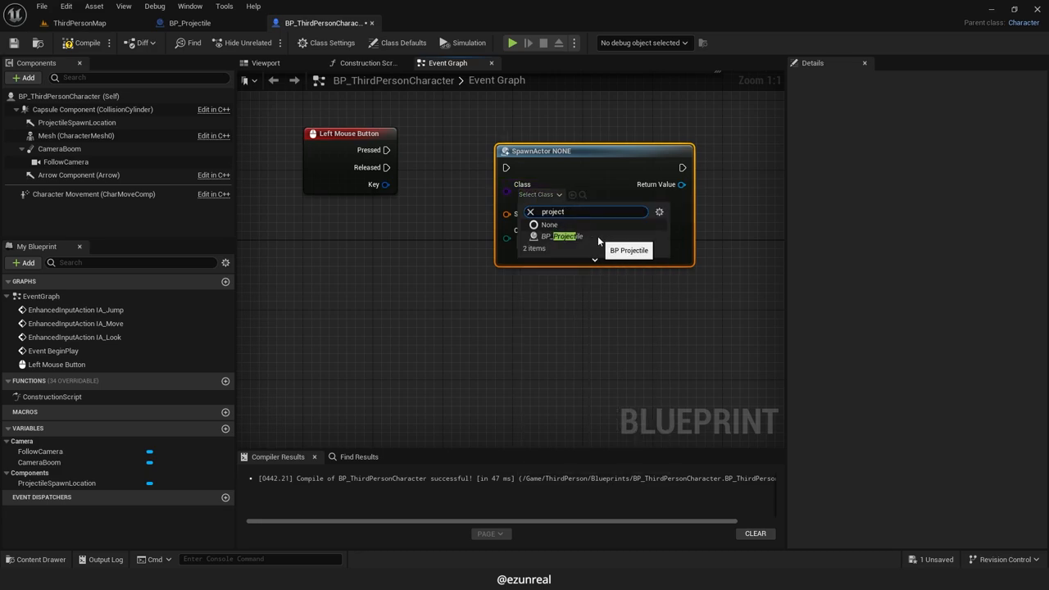
pyautogui.click(567, 236)
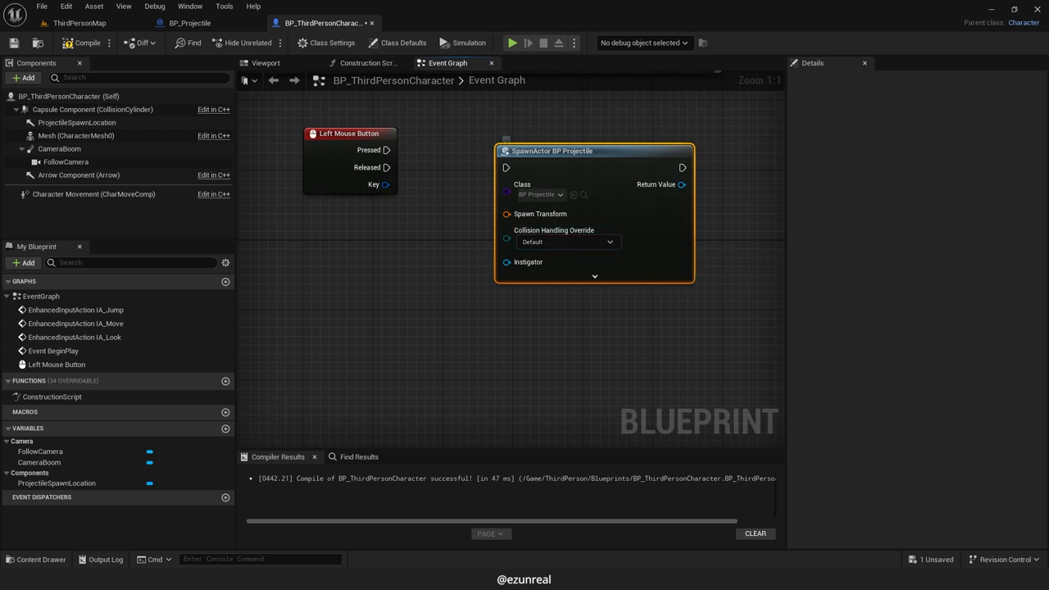
pyautogui.moveTo(387, 151); pyautogui.dragTo(505, 167)
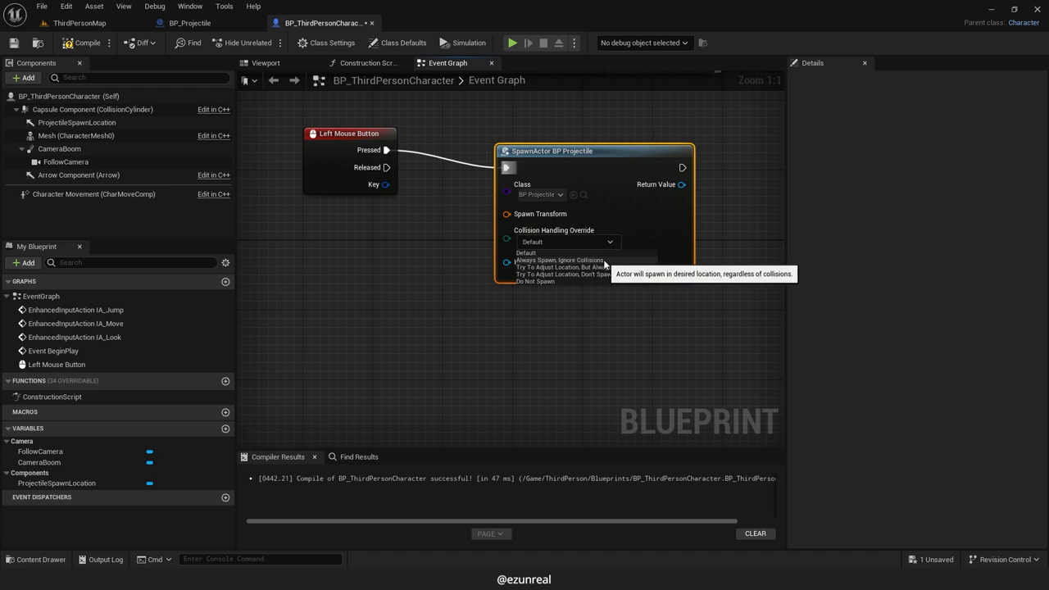
# Set Collision Handling Override to Always Spawn, Ignore Collisions
pyautogui.click(561, 259)
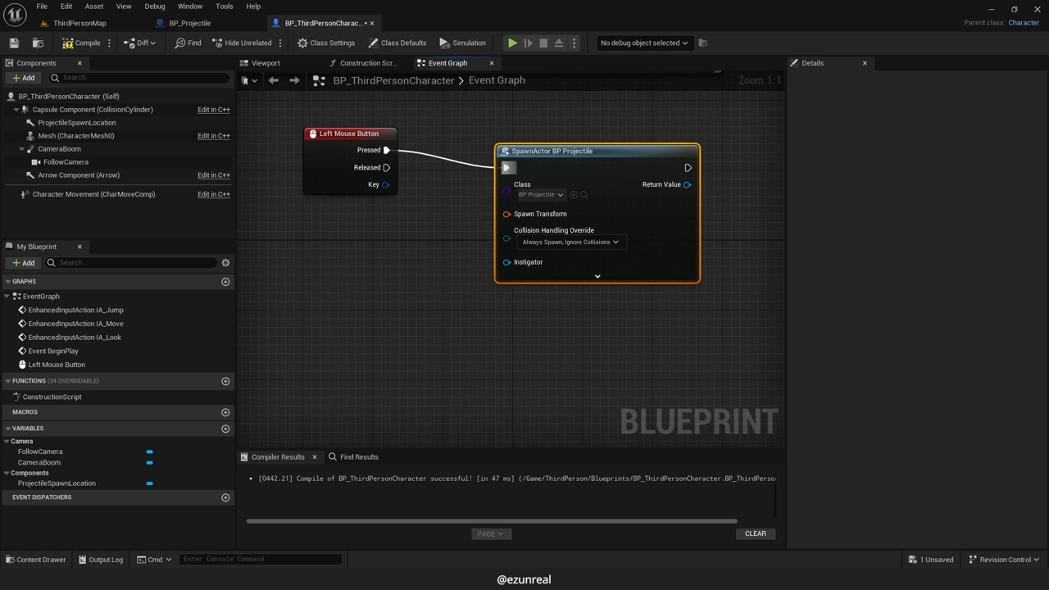
pyautogui.moveTo(708, 335)
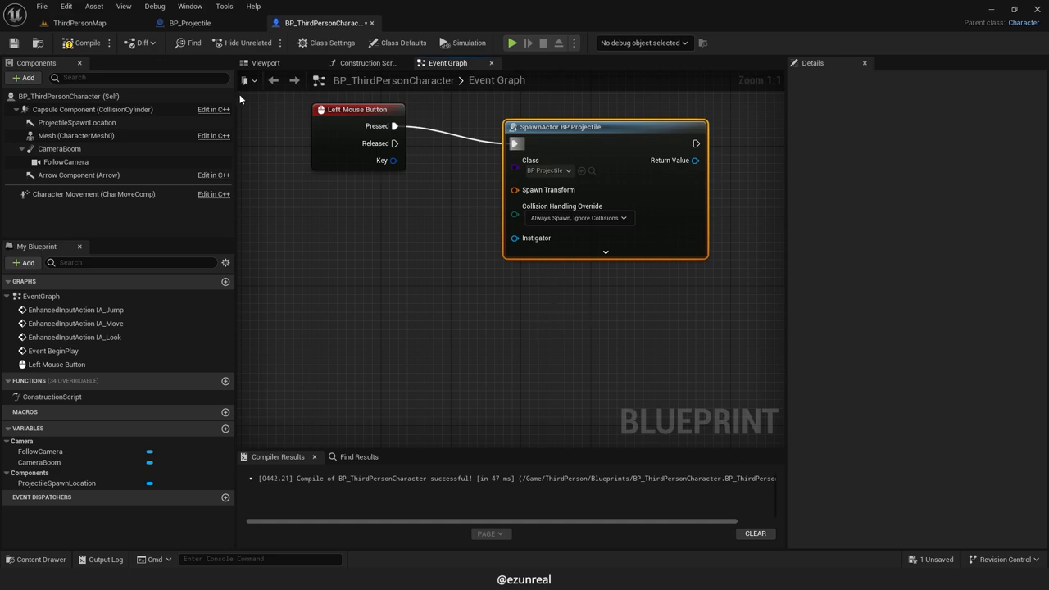
pyautogui.moveTo(77, 121)
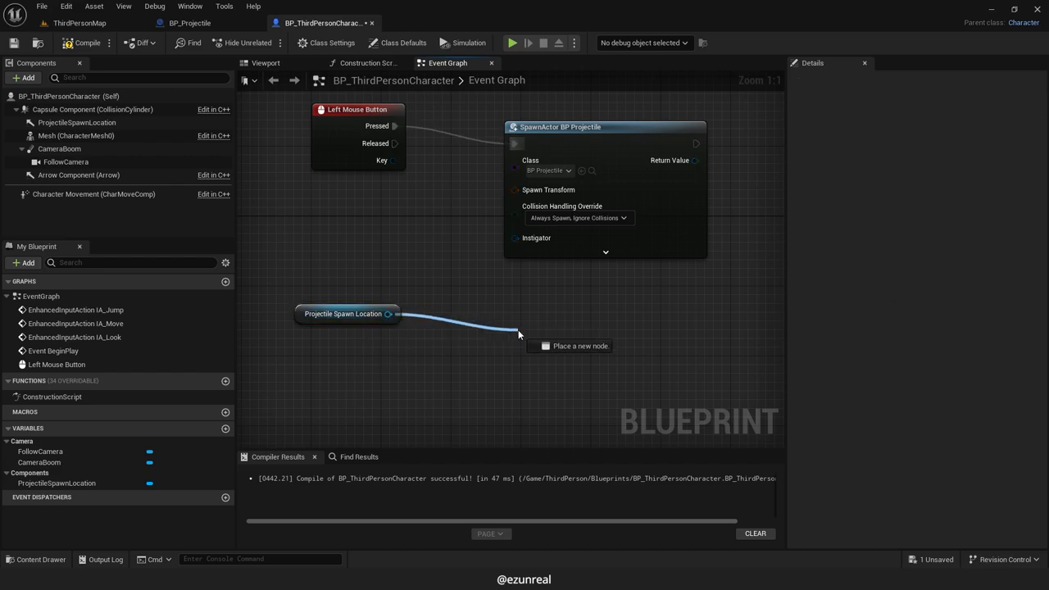
# Add a Get World Transform node from the ProjectileSpawnLocation reference
pyautogui.click(518, 334)
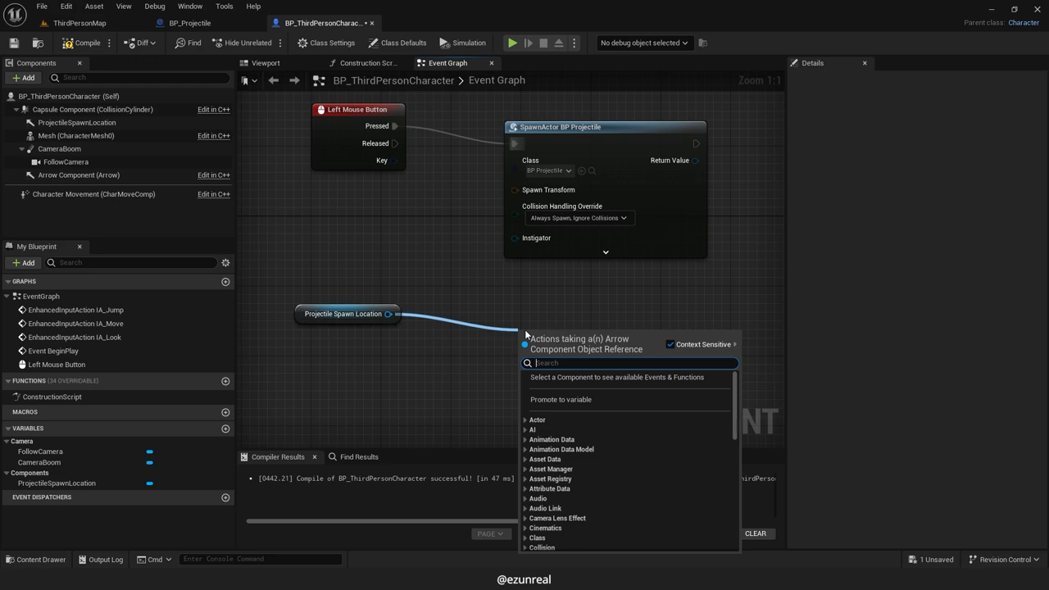
pyautogui.write('get work!')
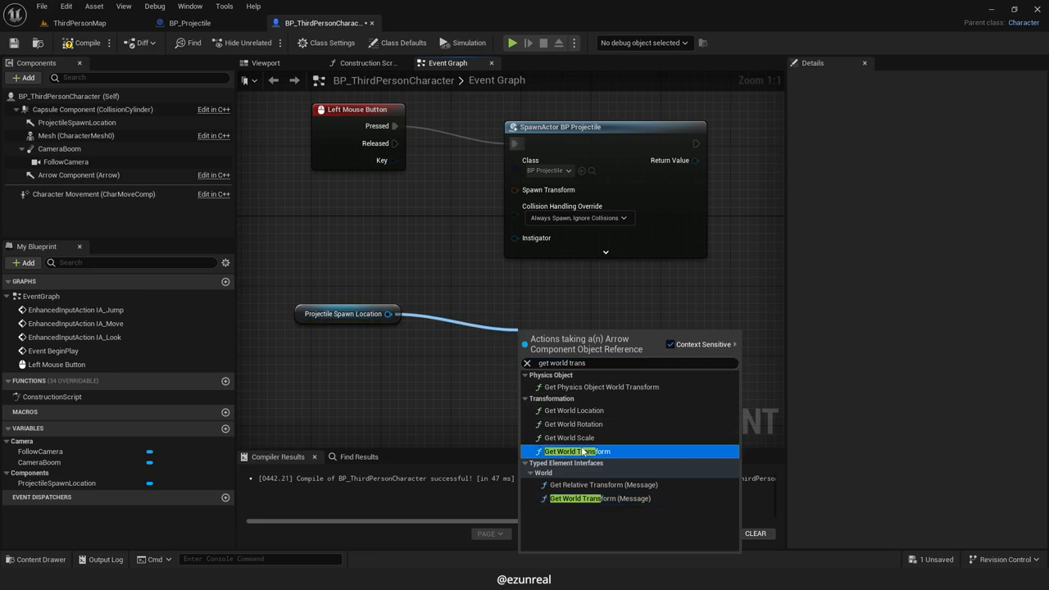
pyautogui.click(578, 452)
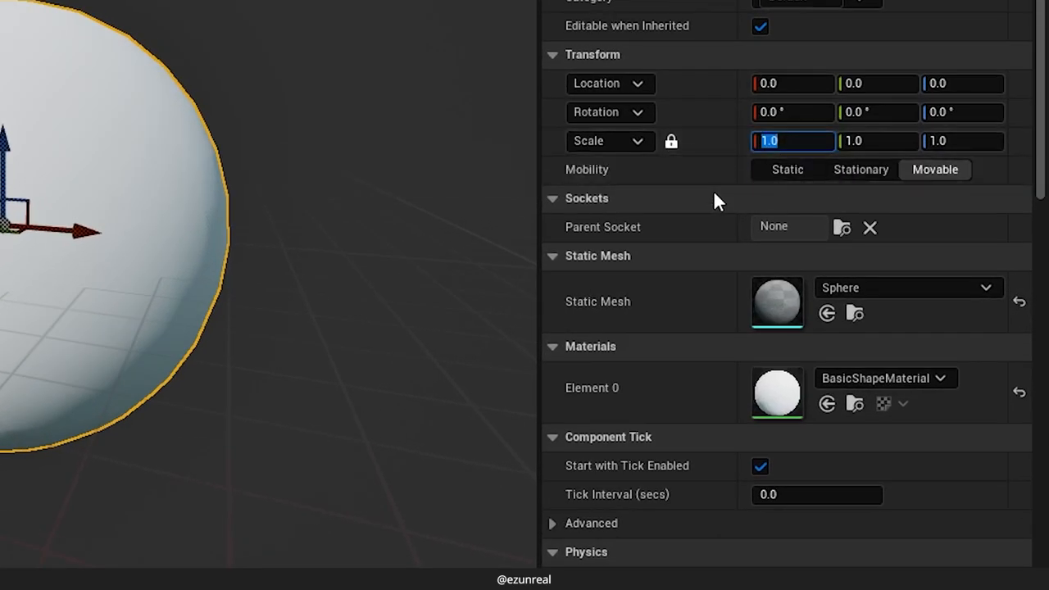
# Adjust the projectile sphere's scale and play the level to test firing
pyautogui.write('0')
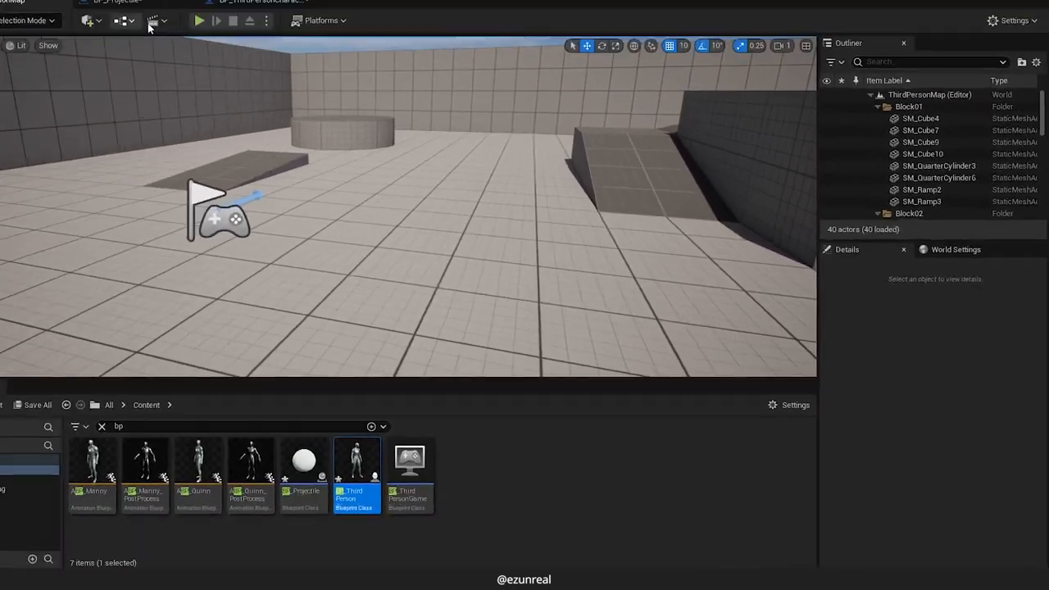
pyautogui.click(199, 19)
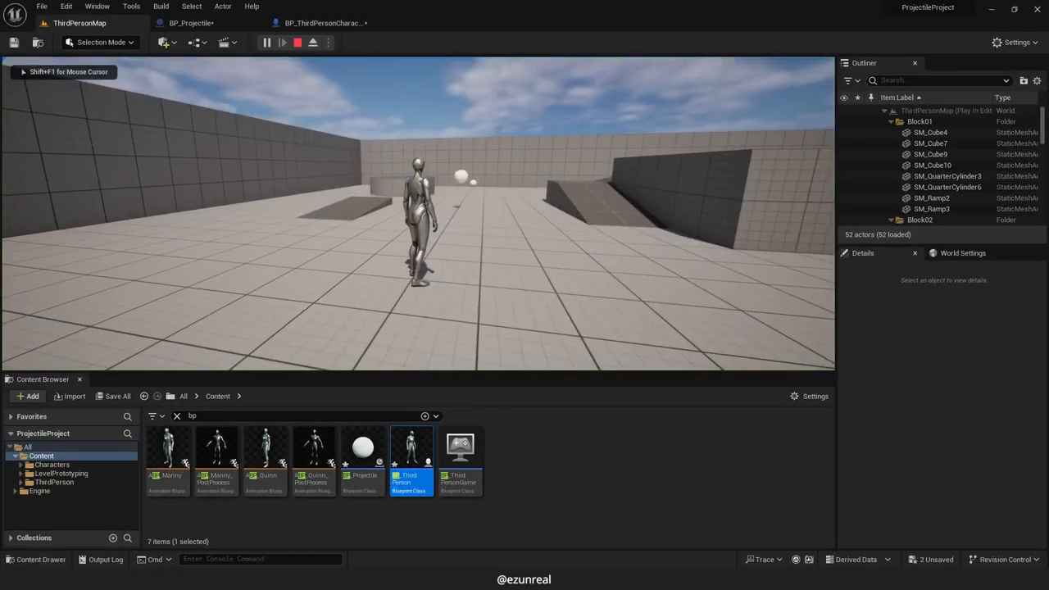